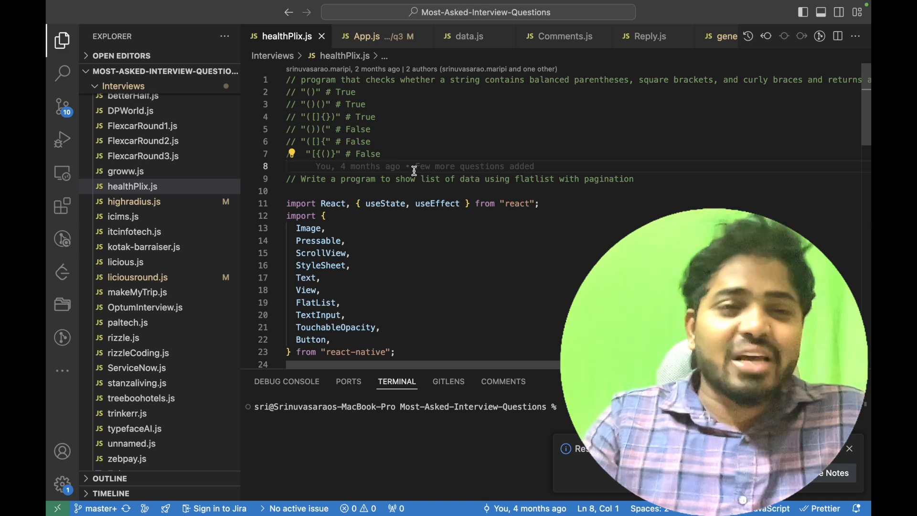
{"action": "mouse_move", "coordinate": [505, 191]}
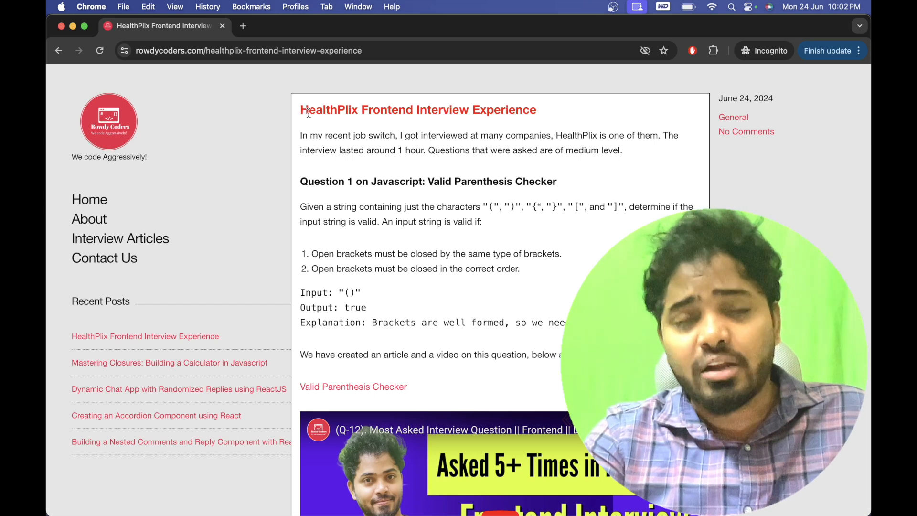
{"action": "mouse_move", "coordinate": [316, 234]}
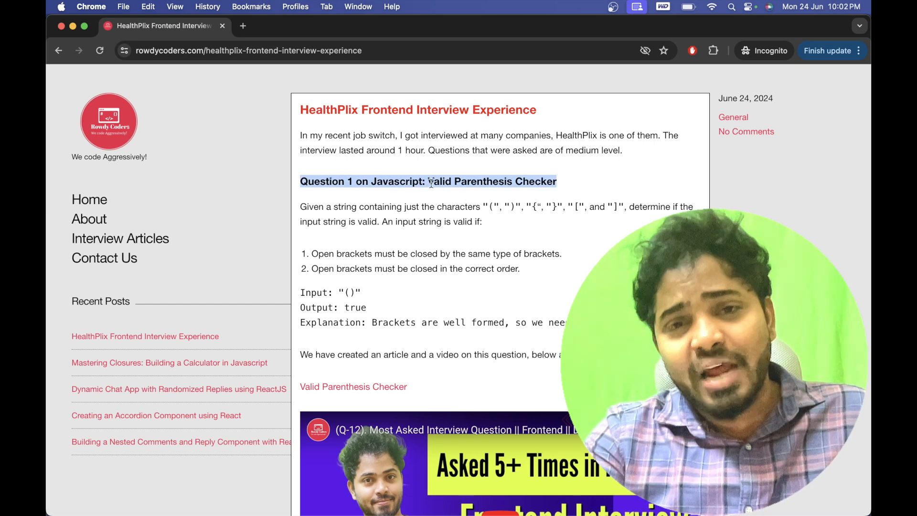
Highlight the Valid Parenthesis Checker question title and scroll down to its link
{"action": "left_click_drag", "start_coordinate": [428, 180], "coordinate": [557, 181]}
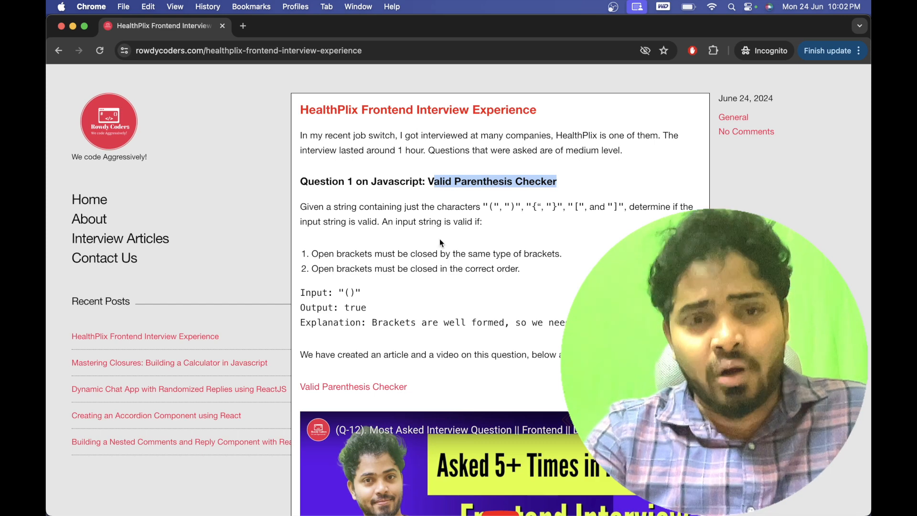
{"action": "scroll", "scroll_direction": "down", "scroll_amount": 3}
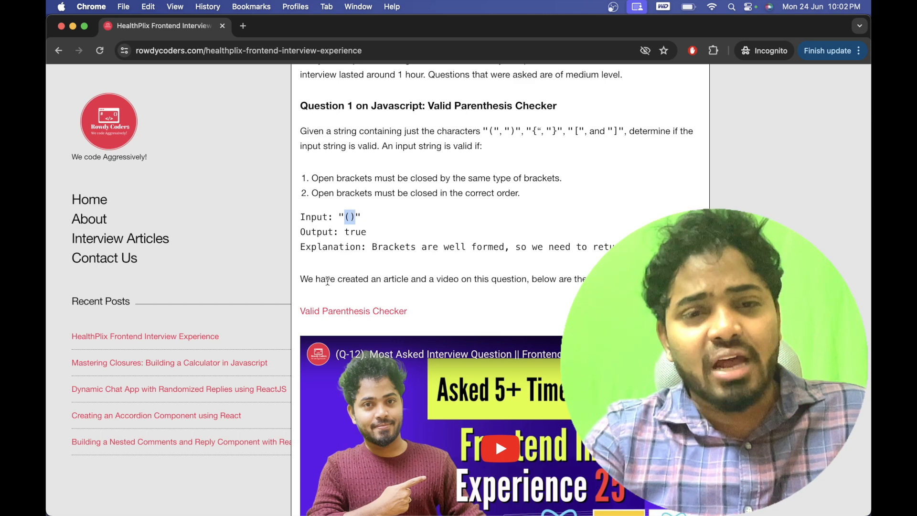
{"action": "scroll", "scroll_direction": "down", "scroll_amount": 3}
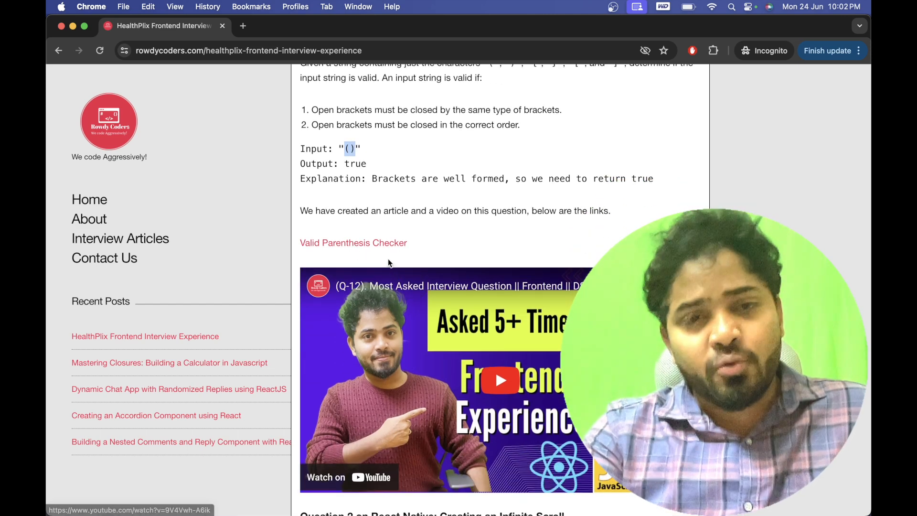
{"action": "mouse_move", "coordinate": [353, 242]}
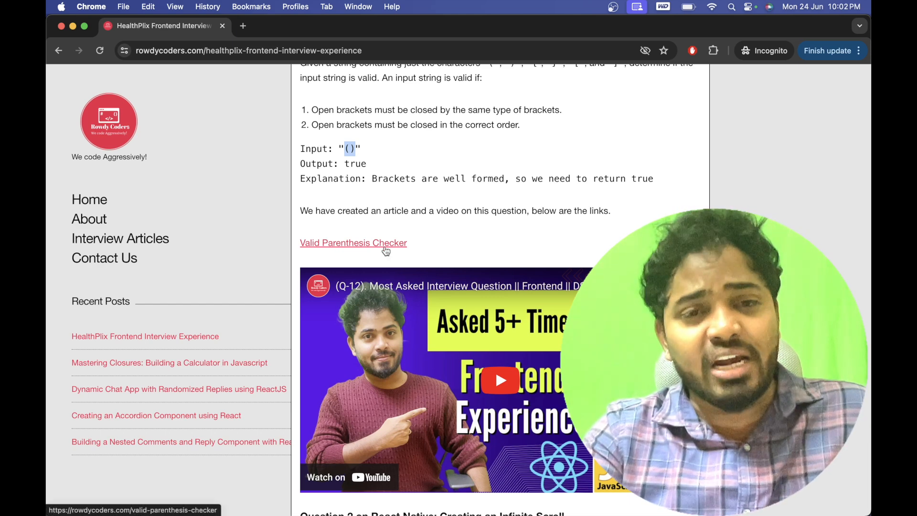
Open the Valid Parenthesis Checker article in a new tab and go back to the HealthPlix tab
{"action": "right_click", "coordinate": [353, 242]}
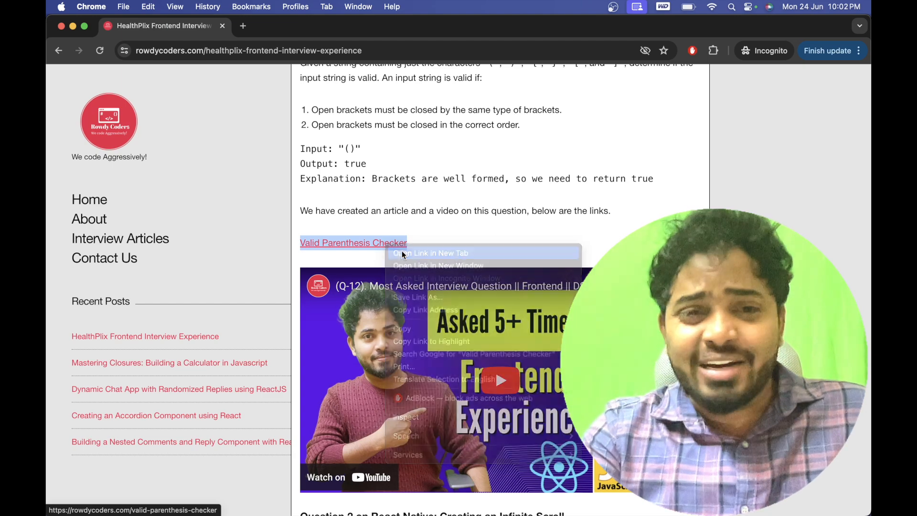
{"action": "left_click", "coordinate": [429, 252]}
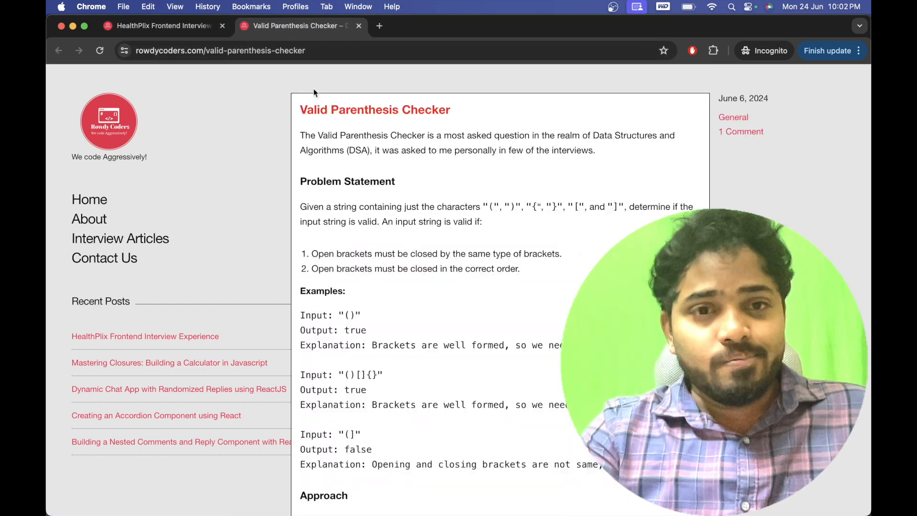
{"action": "left_click", "coordinate": [162, 25]}
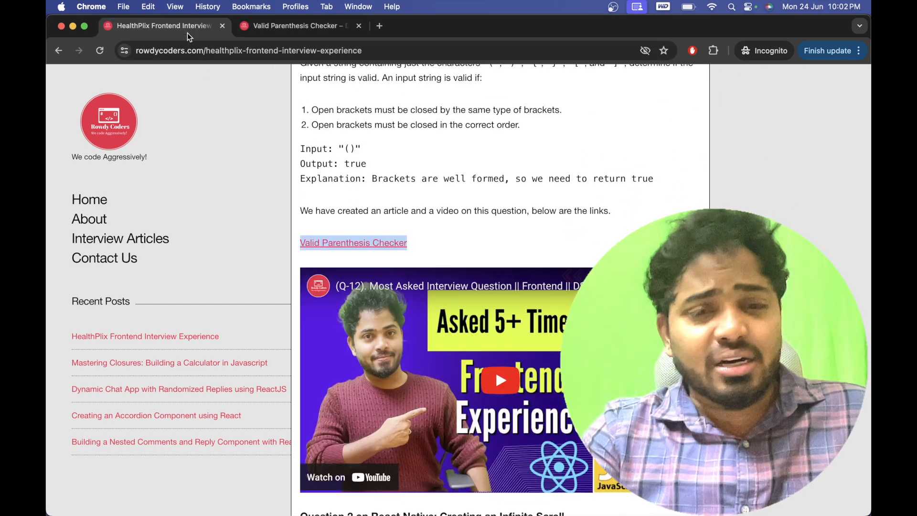
{"action": "scroll", "scroll_direction": "down", "scroll_amount": 3}
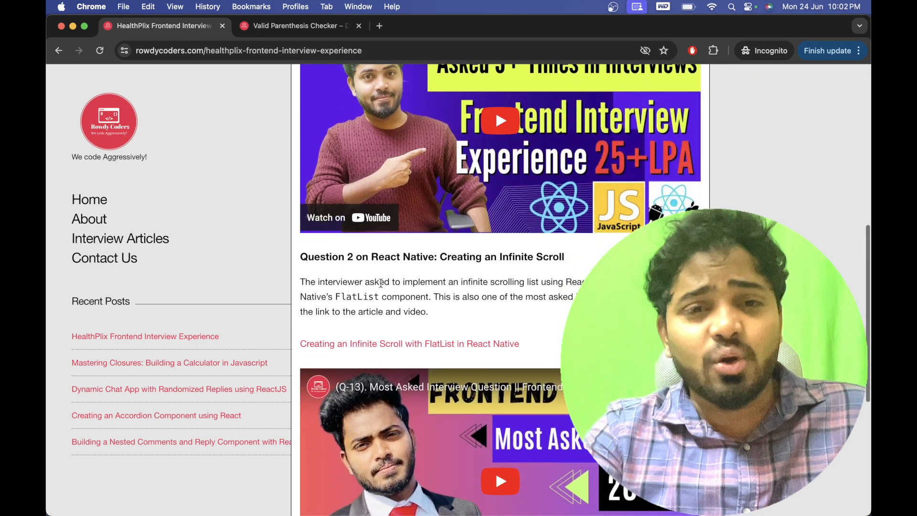
{"action": "left_click_drag", "start_coordinate": [370, 256], "coordinate": [564, 256]}
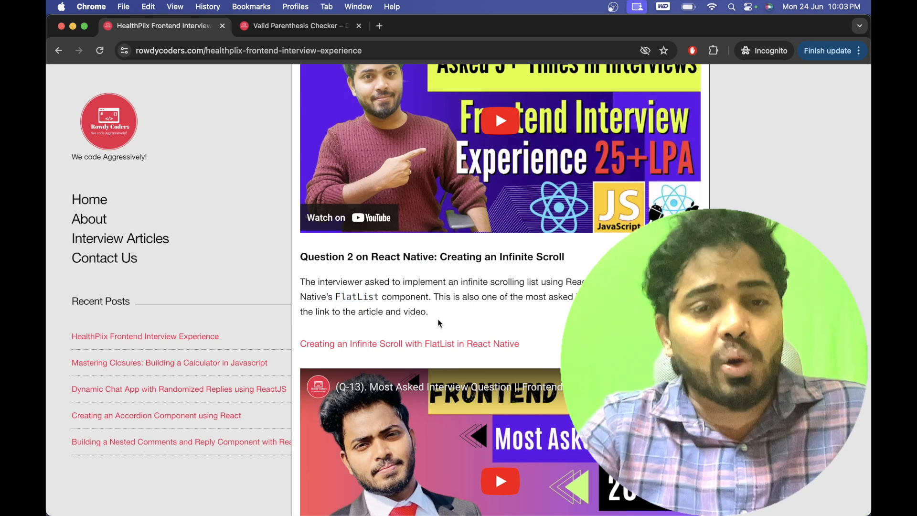
{"action": "scroll", "scroll_direction": "down", "scroll_amount": 3}
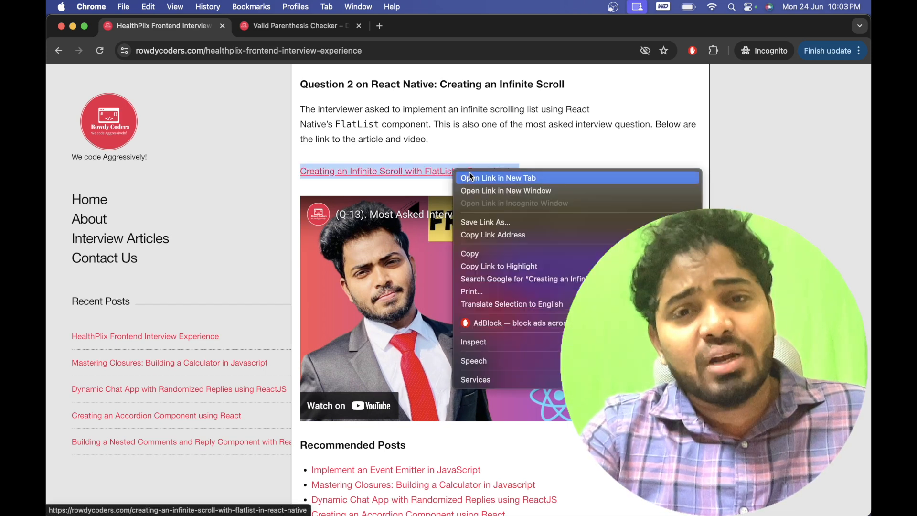
Open the FlatList infinite scroll article in a new tab, skim it, then return to HealthPlix
{"action": "left_click", "coordinate": [497, 177]}
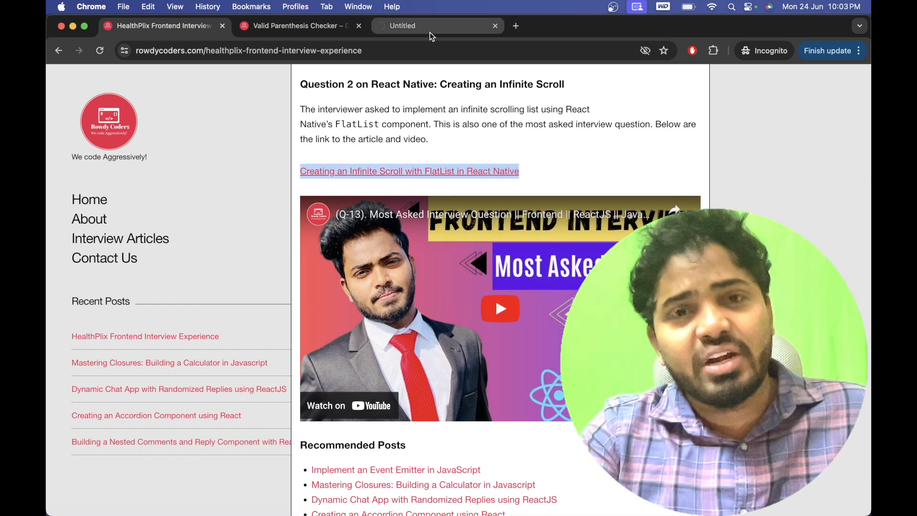
{"action": "left_click", "coordinate": [409, 171]}
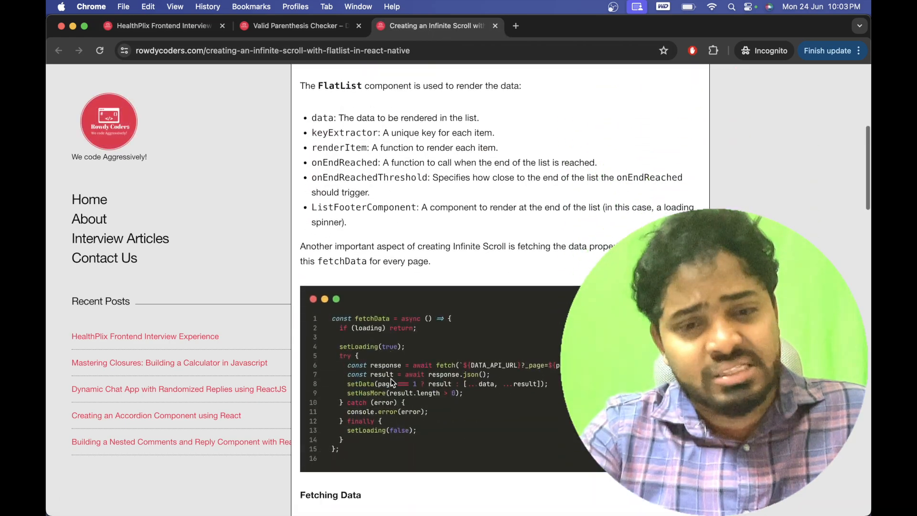
{"action": "scroll", "scroll_direction": "down", "scroll_amount": 3}
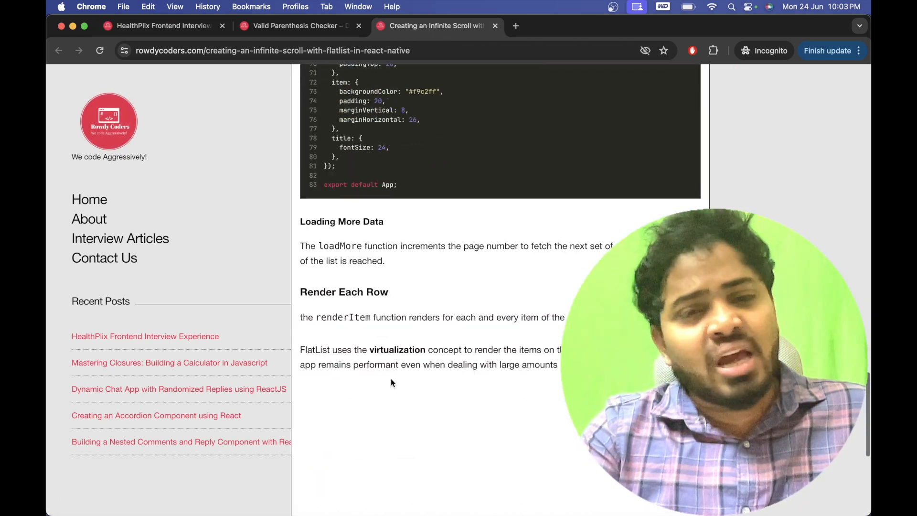
{"action": "left_click", "coordinate": [162, 25]}
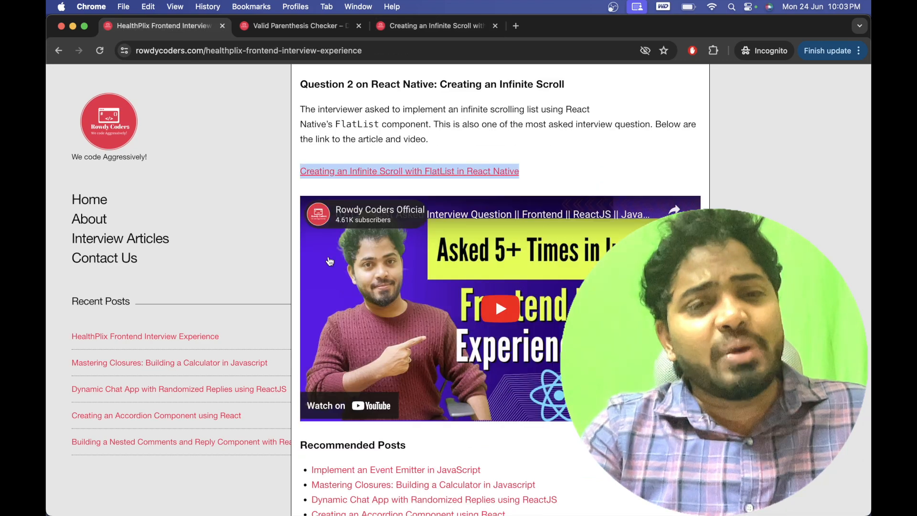